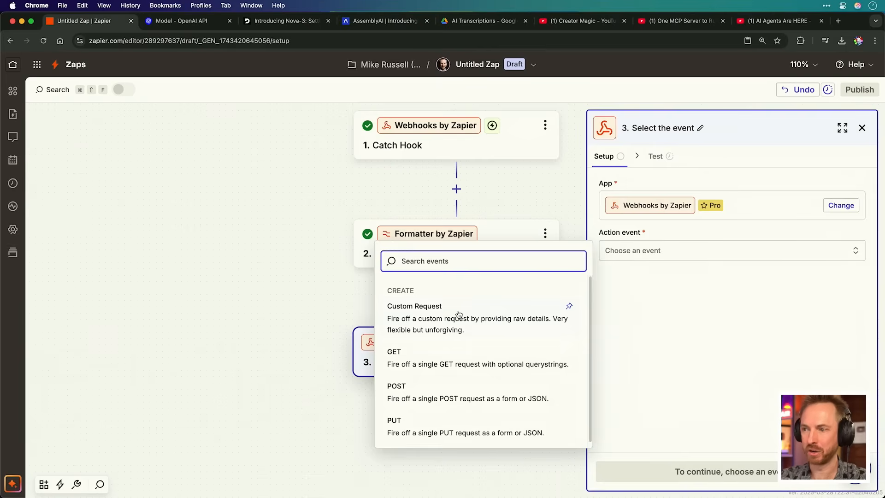
click(414, 306)
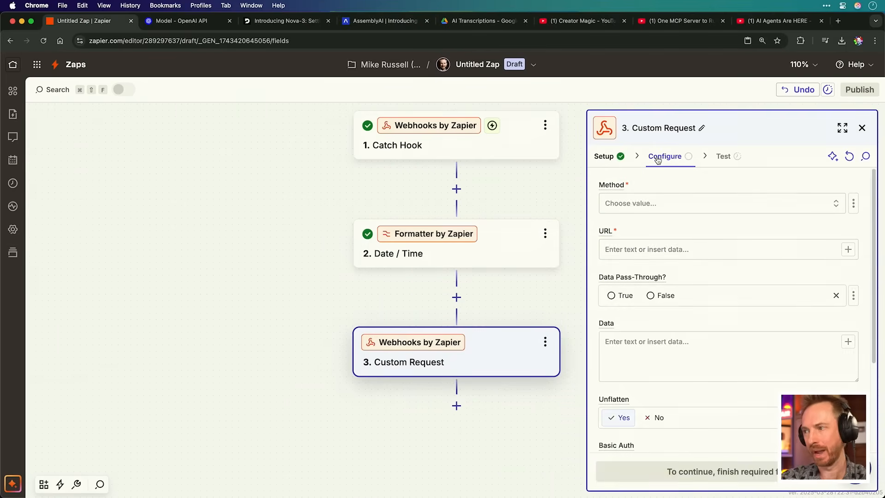
click(722, 204)
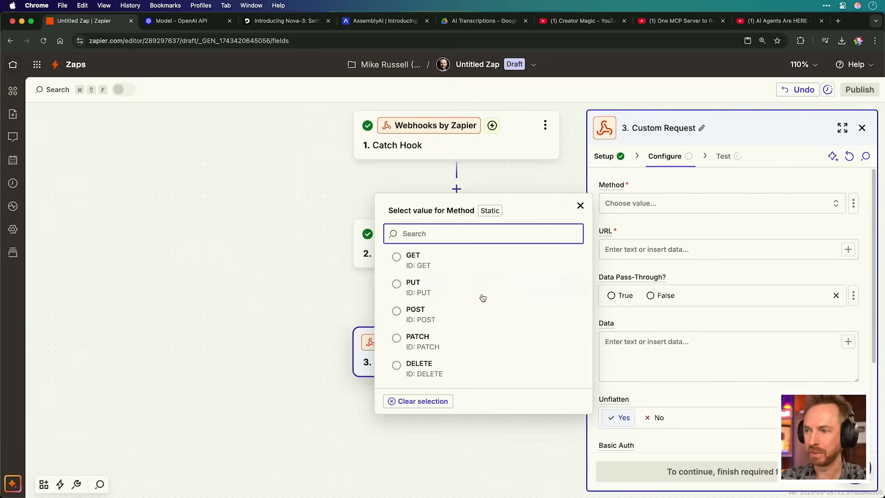
click(416, 309)
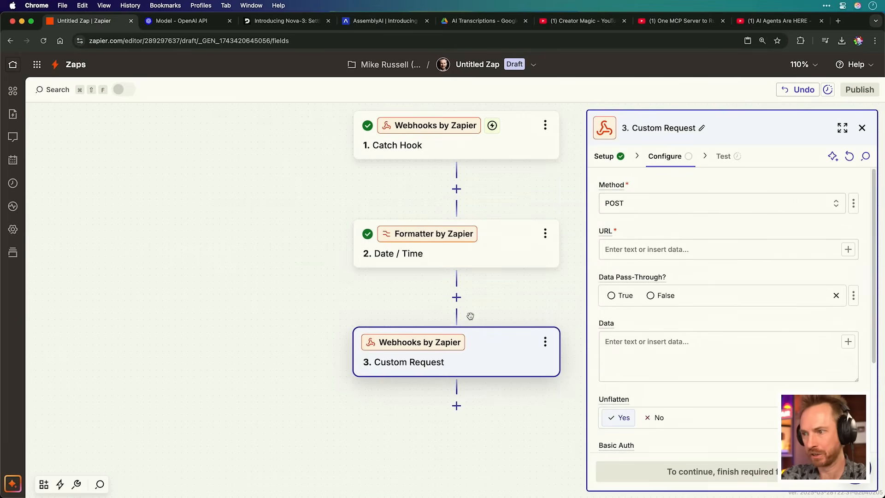
click(729, 249)
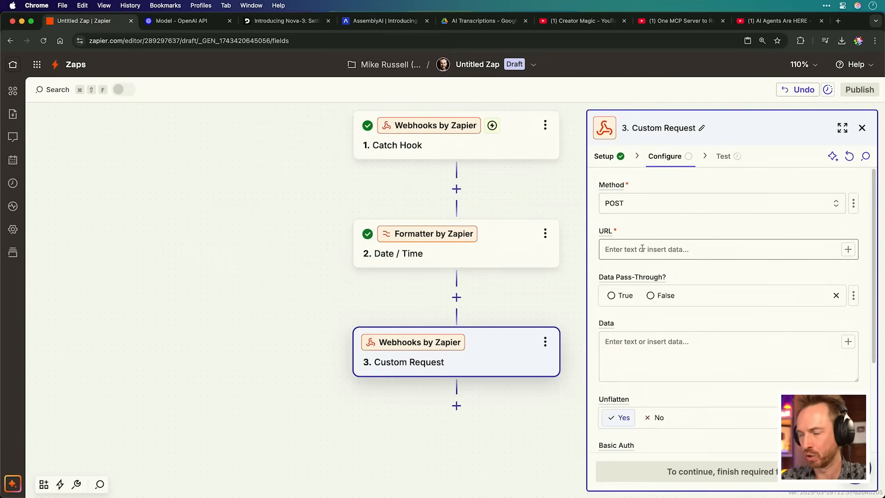
text(https://api.assemblyai.com/v2/transcript)
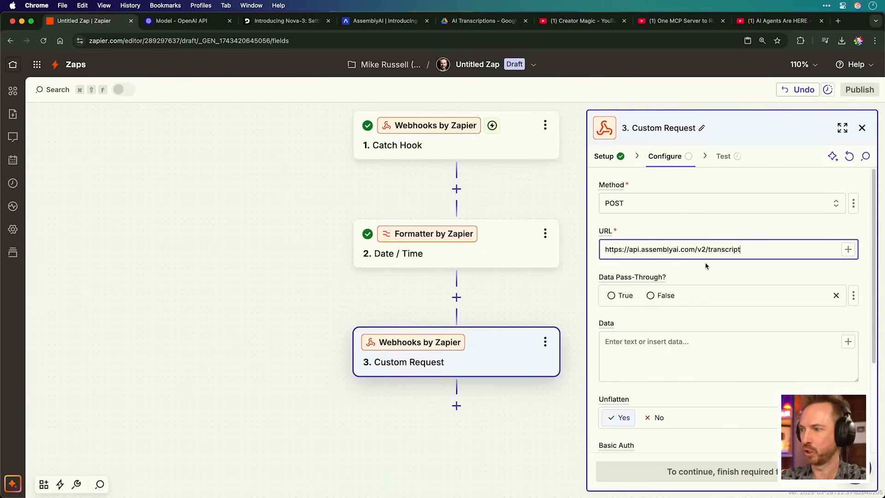
click(651, 295)
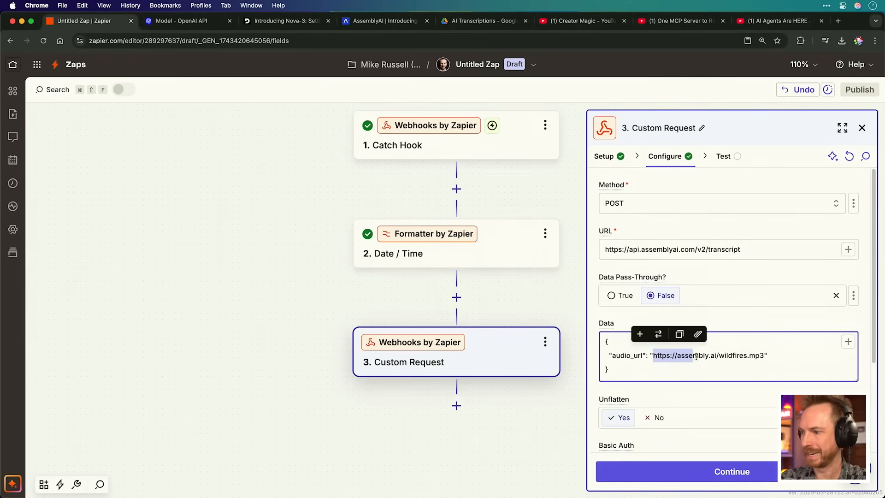
text(https://producer.musicradiocreative.com/wp-content/uploads/2025/03/8GgehUz_KrE.mp3)
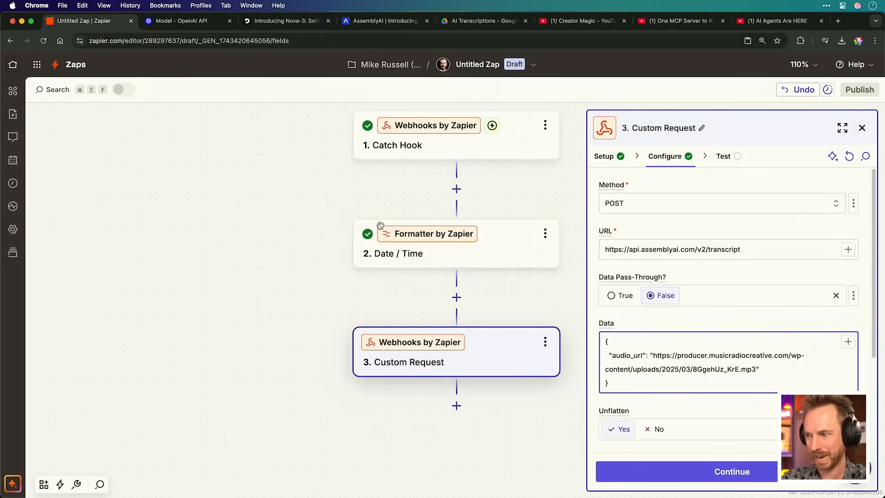
Add Authorization and application/json Content-Type headers to the AssemblyAI request and continue.
scroll(down, 3)
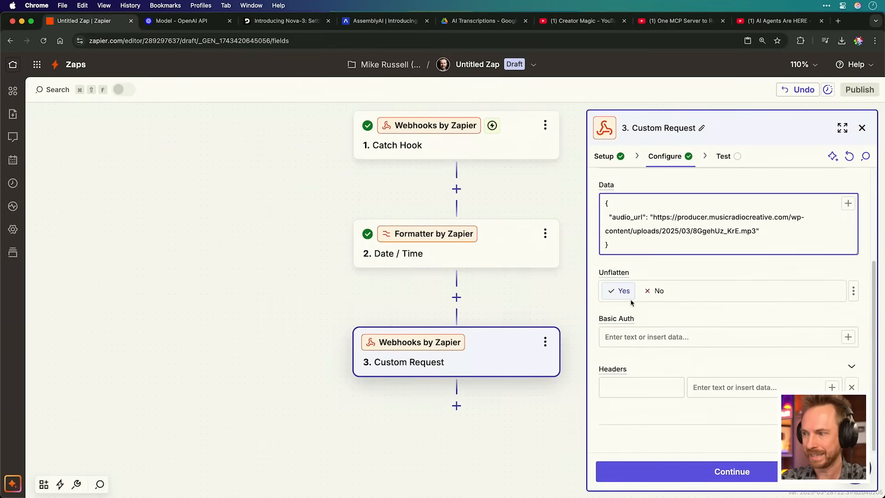
click(641, 387)
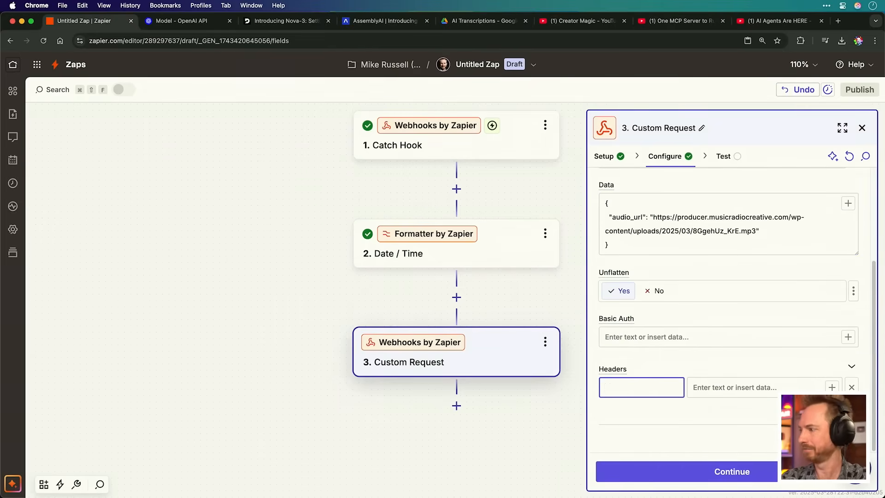
text(Authorization)
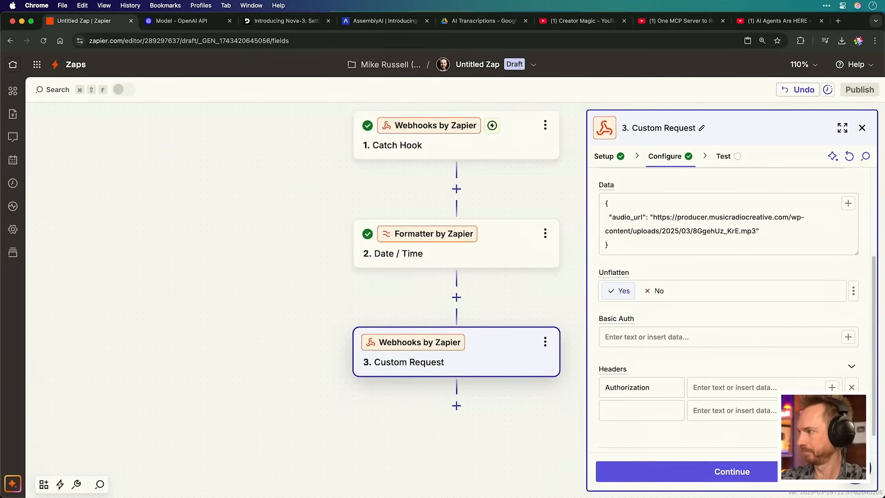
click(734, 387)
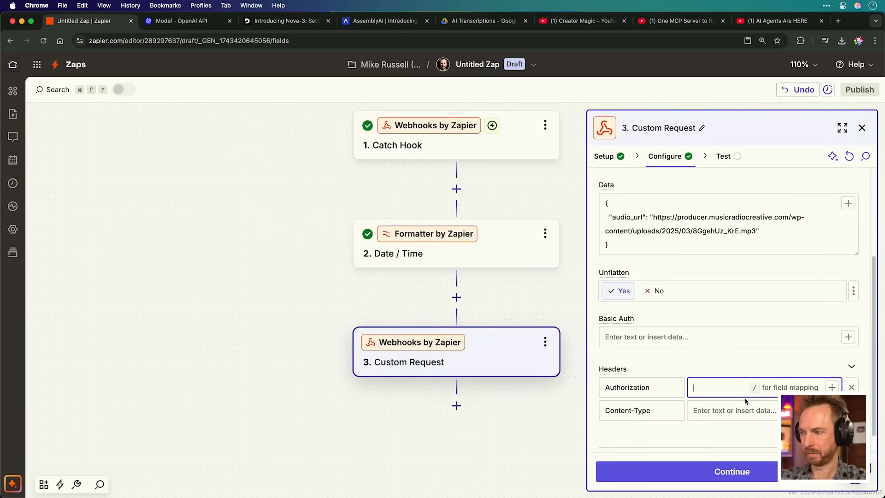
text(application.json)
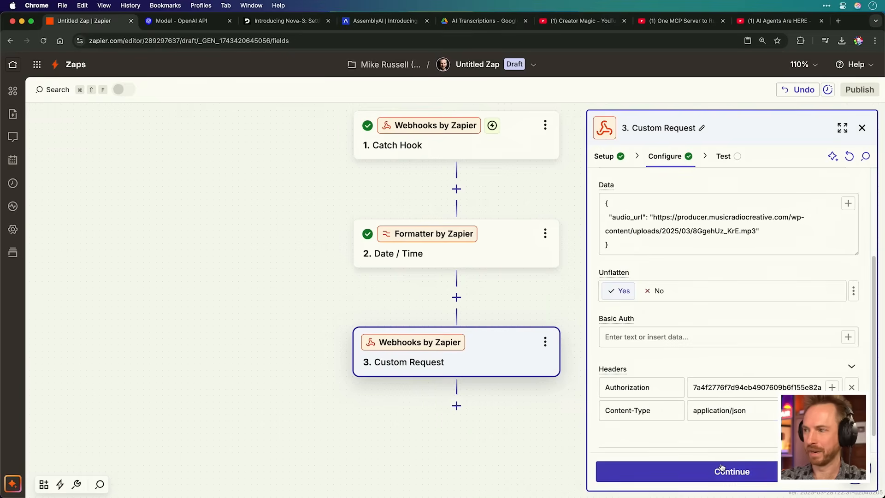
click(732, 471)
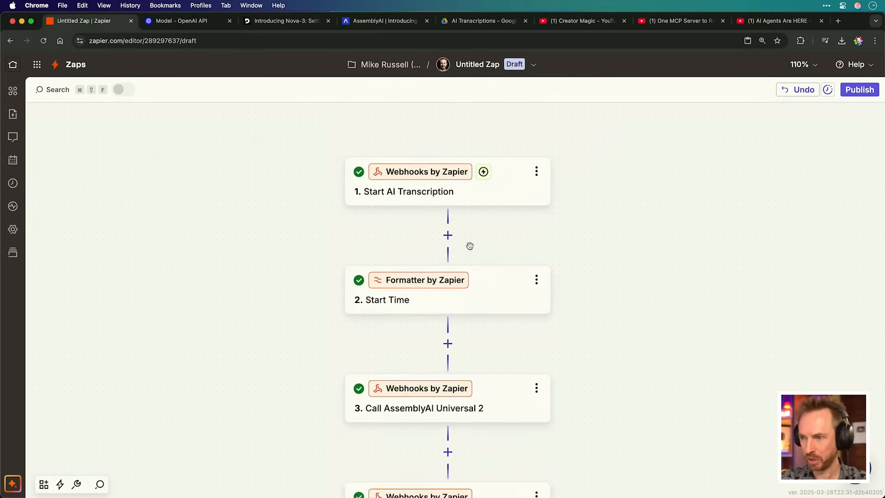
Add a Formatter by Zapier Date / Time step after Get AssemblyAI Transcript.
scroll(down, 3)
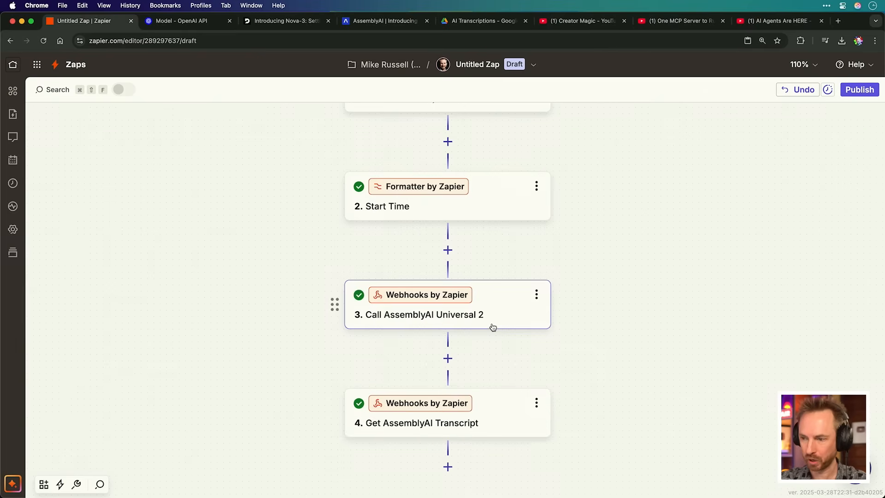
scroll(down, 3)
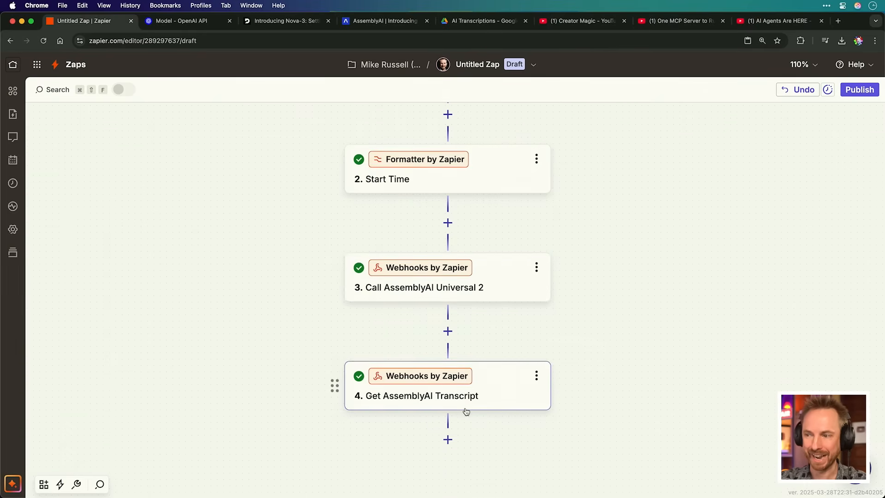
click(447, 439)
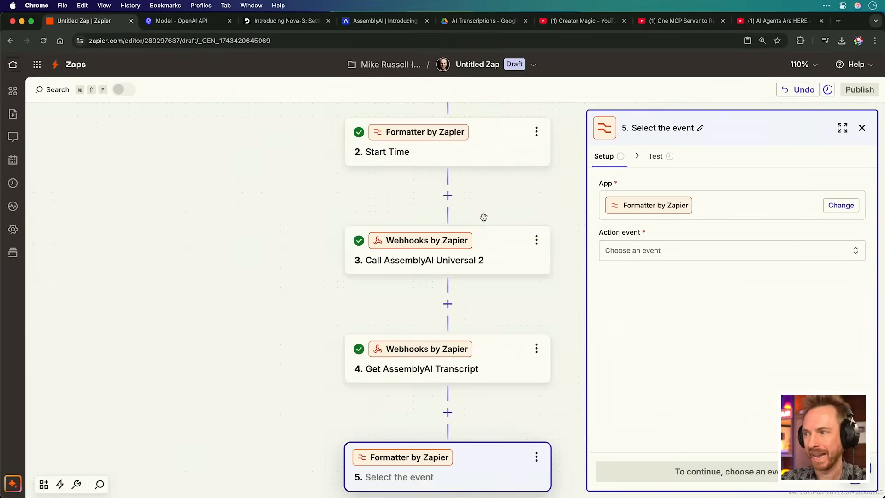
click(730, 250)
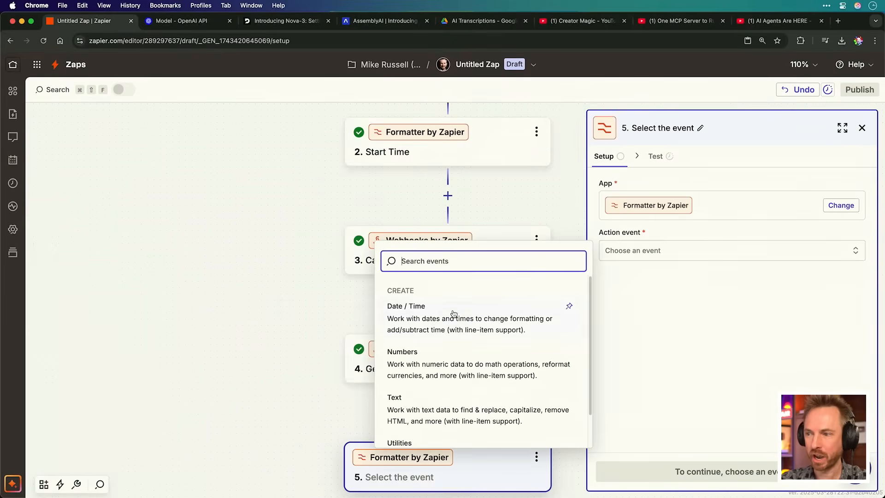
click(406, 306)
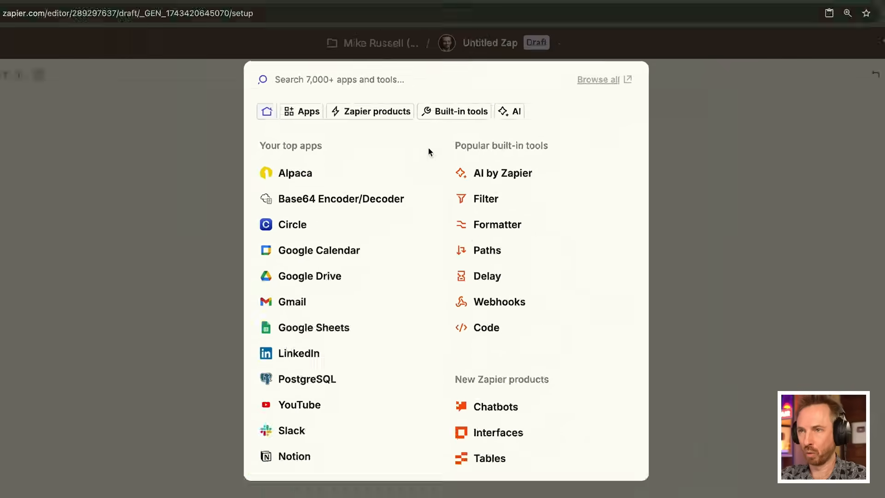
Choose Google AI Studio (Gemini) as the app and get an API key from AI Studio.
text(gemini)
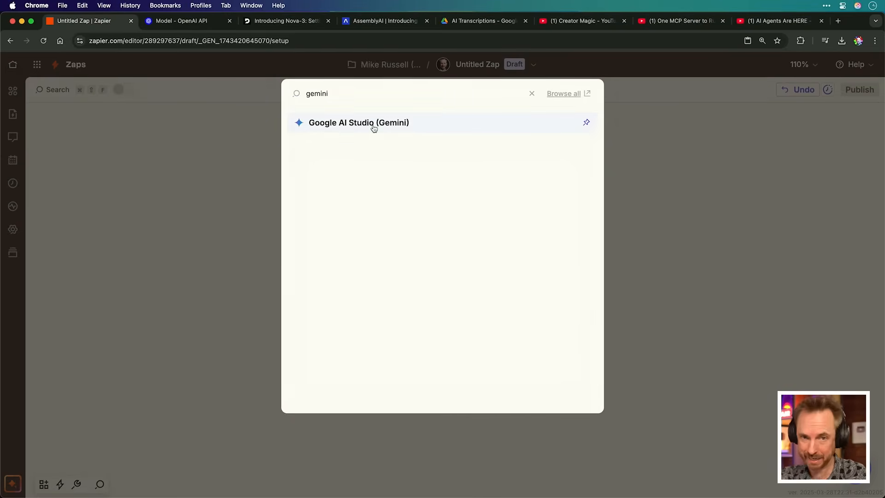
click(359, 123)
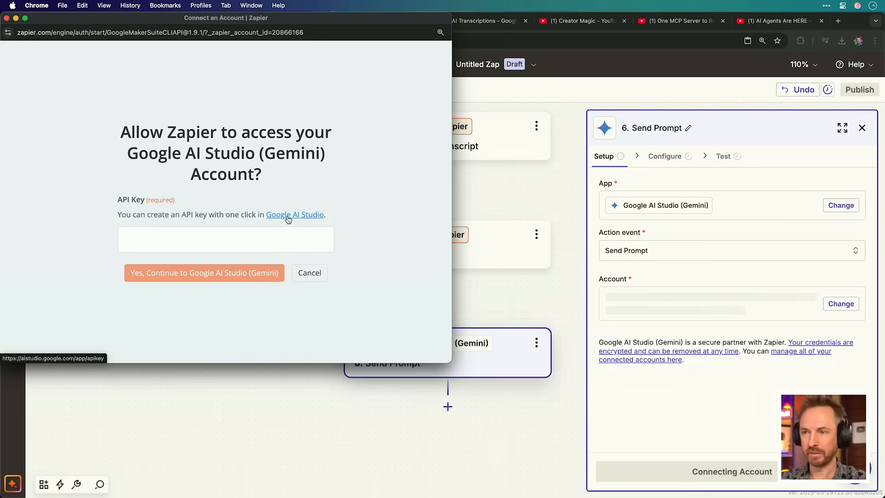
click(295, 215)
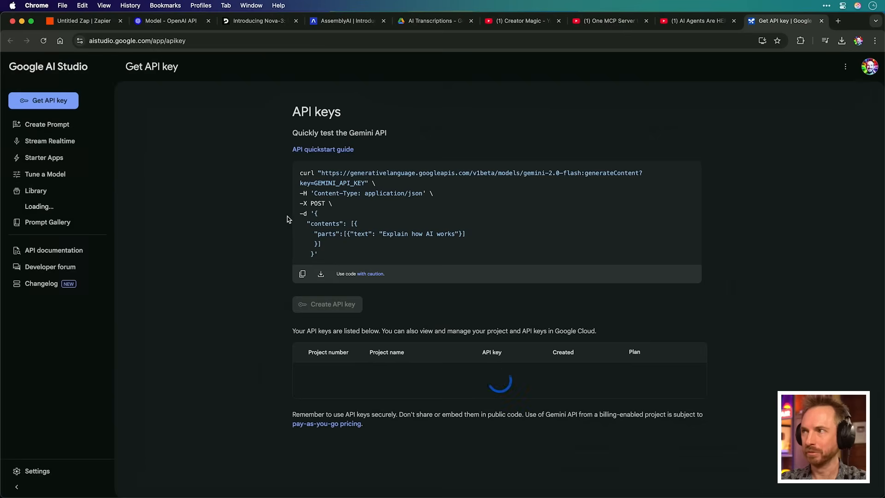
click(332, 304)
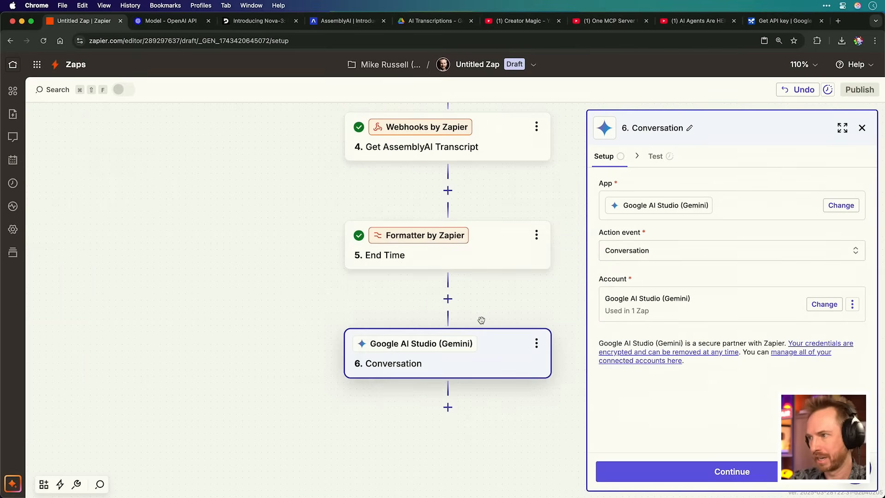
Set the Gemini step to the Beta API with model gemini-2.5-pro-exp-03-25.
click(731, 471)
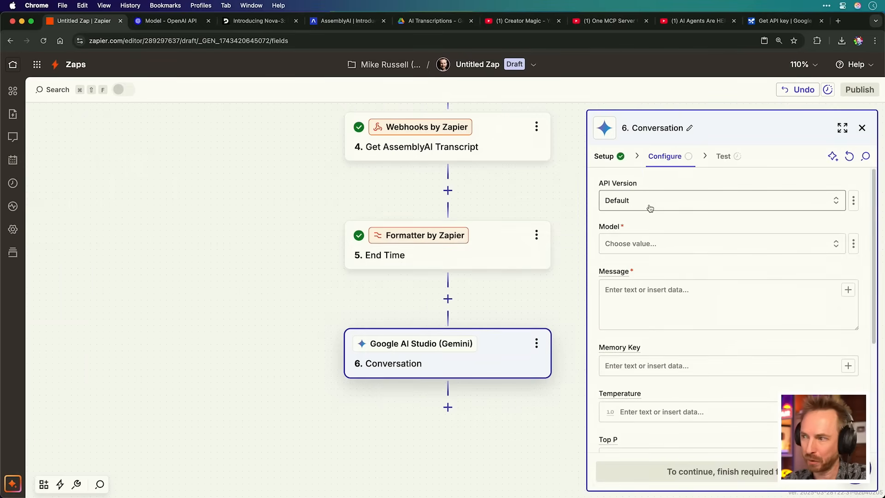
click(721, 201)
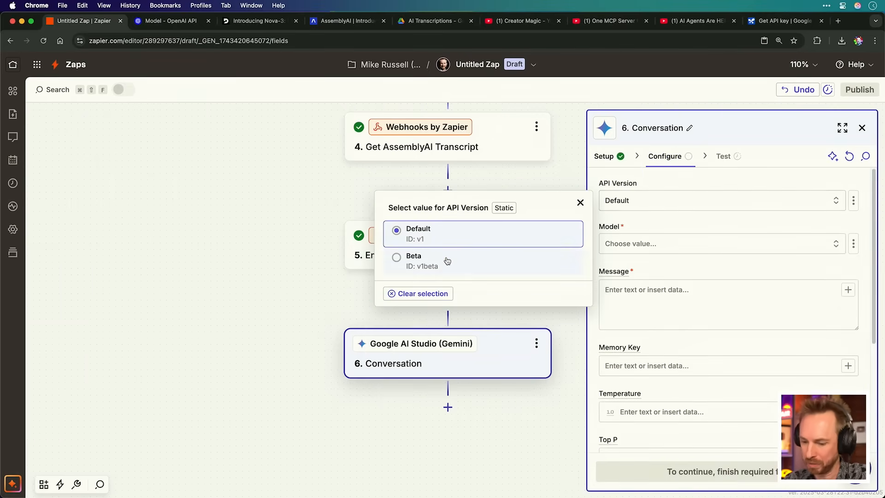
click(413, 260)
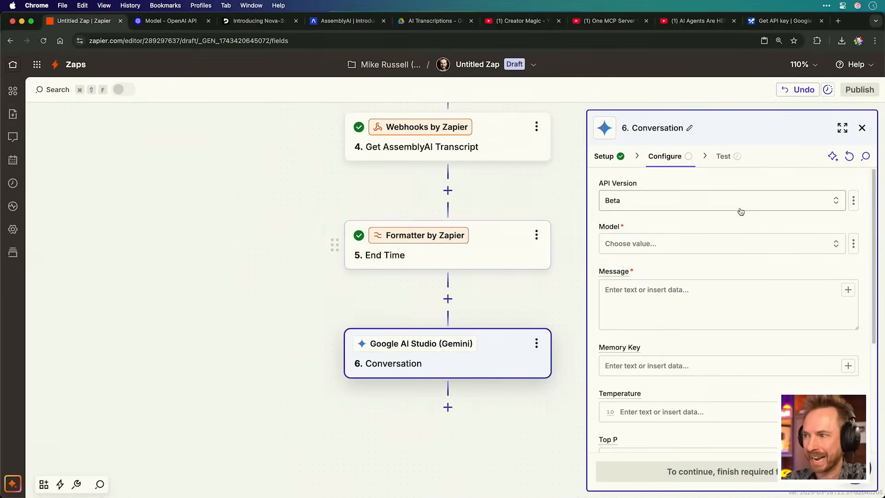
click(722, 244)
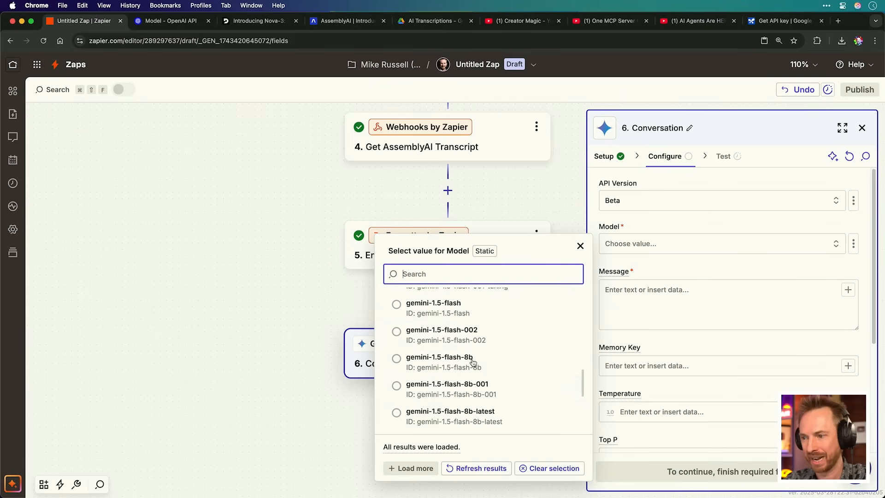
scroll(down, 3)
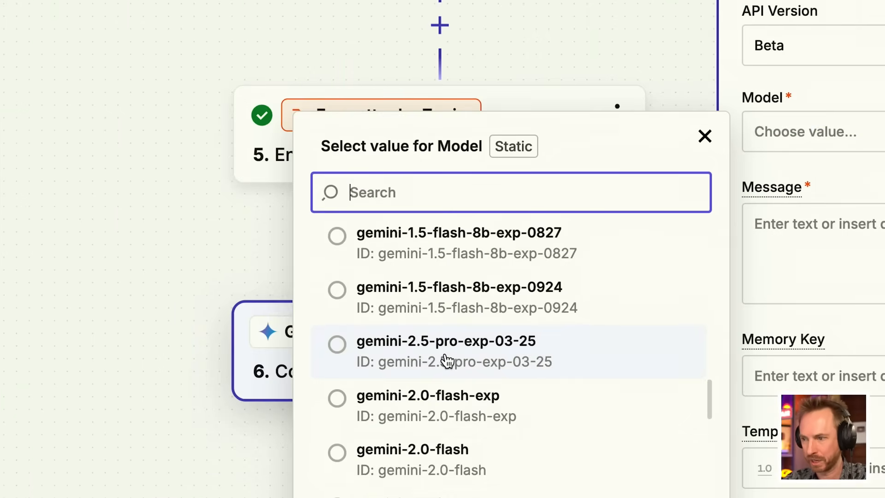
click(446, 341)
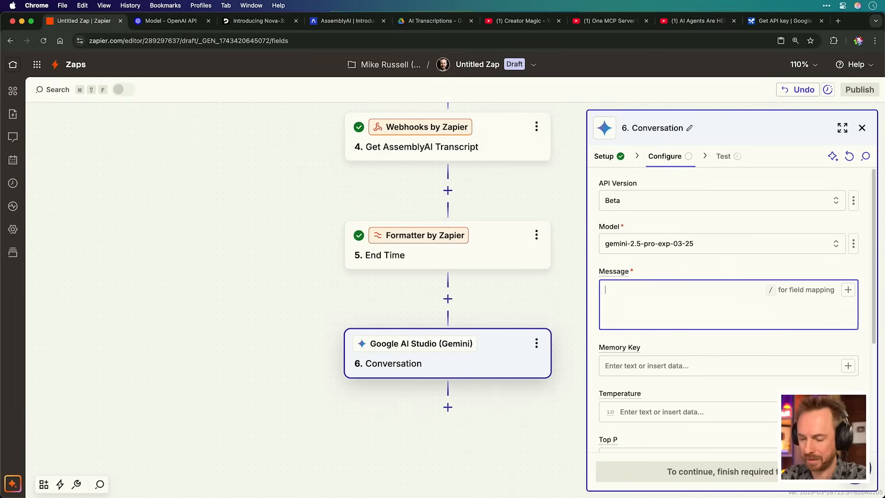
Write a prompt comparing the AssemblyAI transcript text with the 100% accurate original transcript.
text(Compare t)
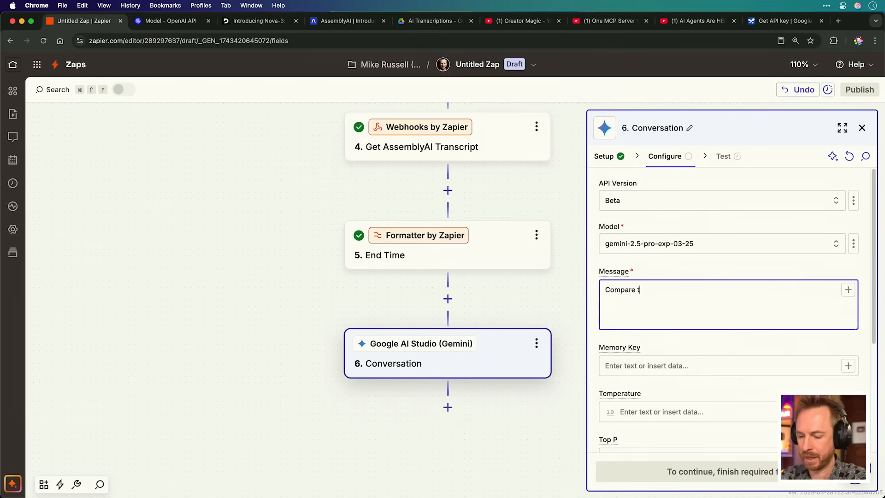
text(his transcript """ /)
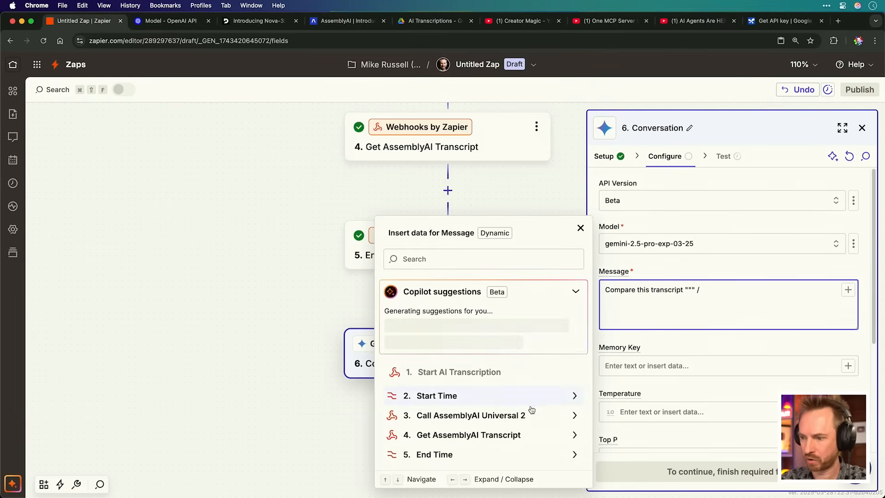
click(468, 435)
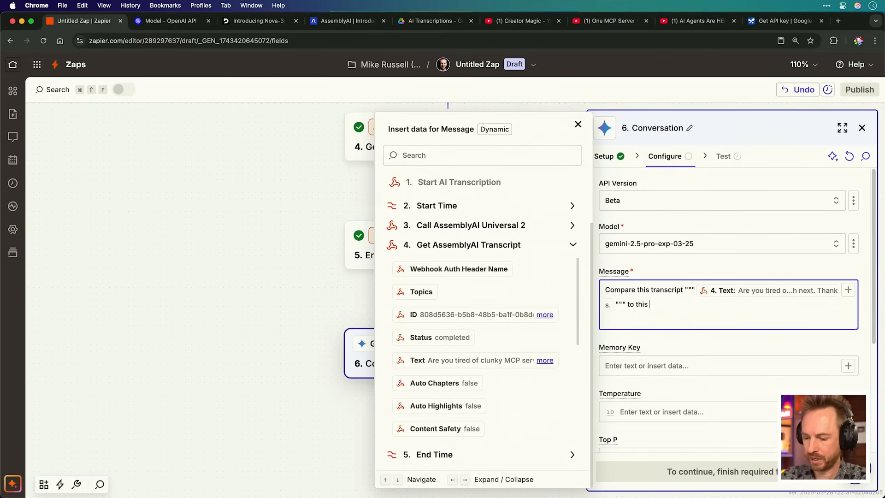
text(orginal 10)
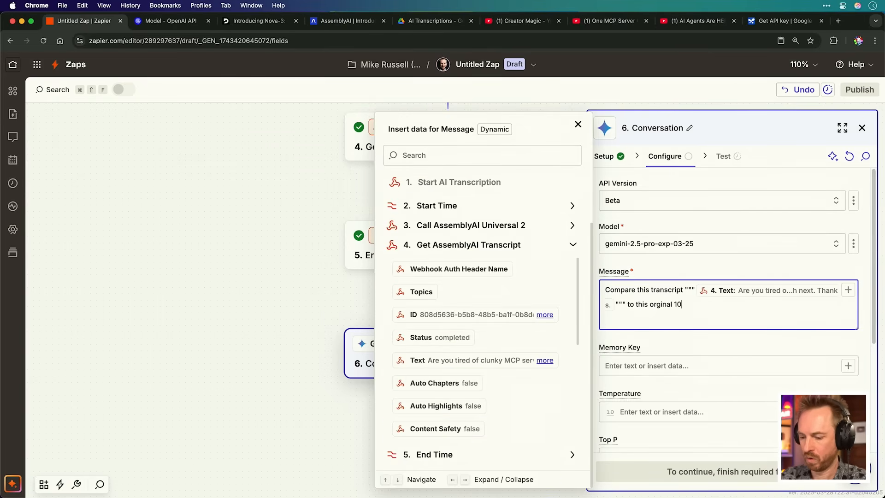
text(0% accura)
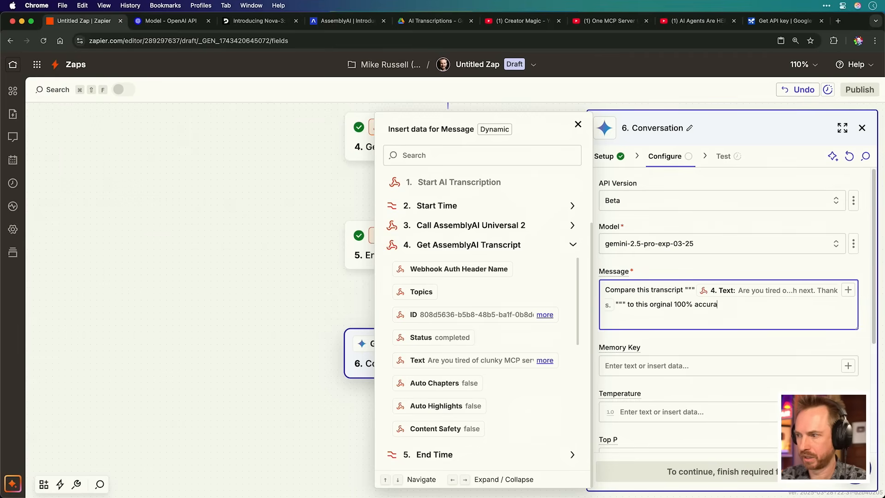
text(transcript)
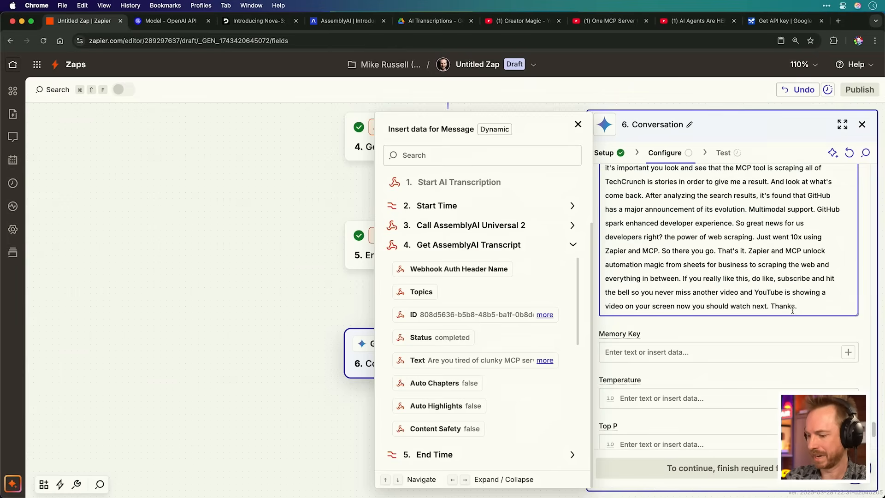
text(""")
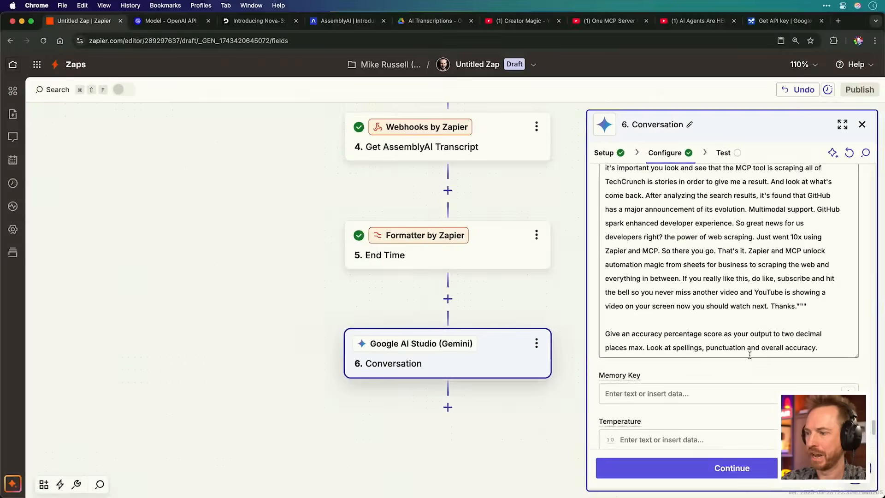
click(732, 468)
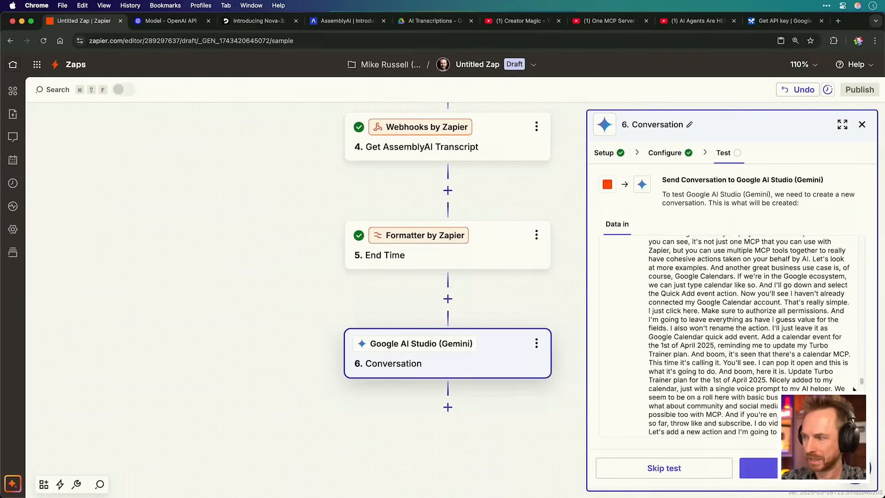
Test the Gemini Conversation step and review its Accuracy: 98.94% result.
scroll(down, 3)
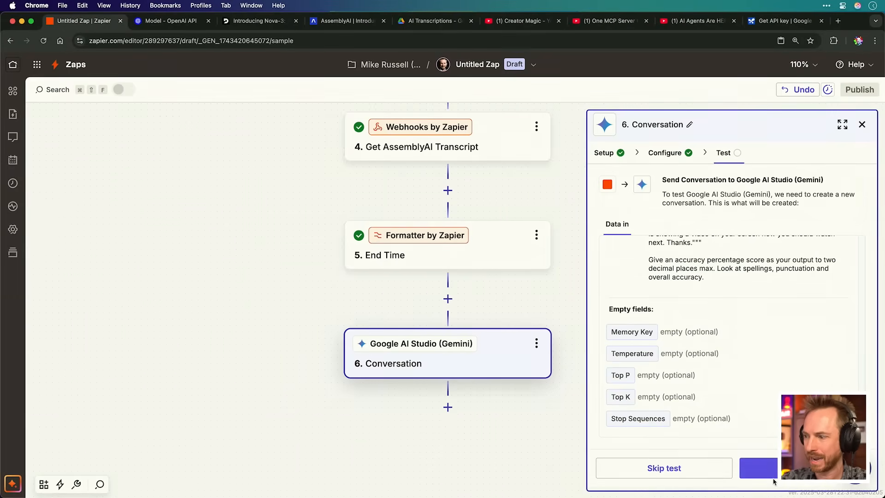
click(758, 468)
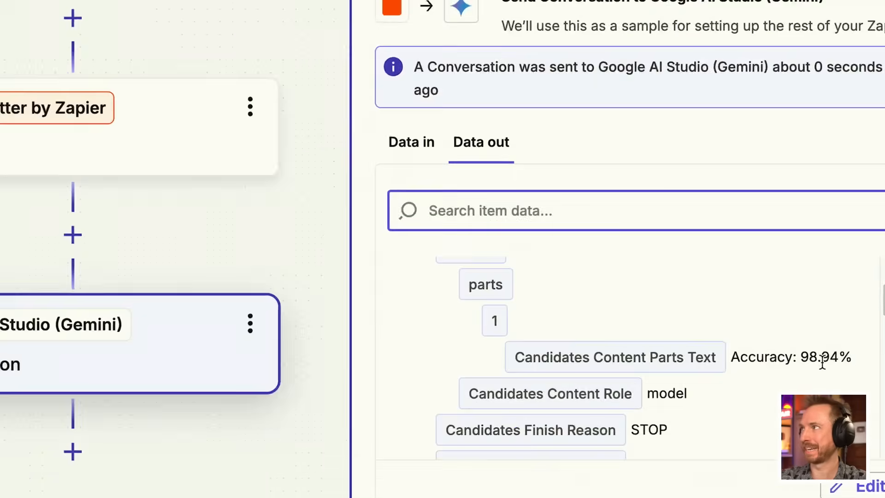
double_click(813, 357)
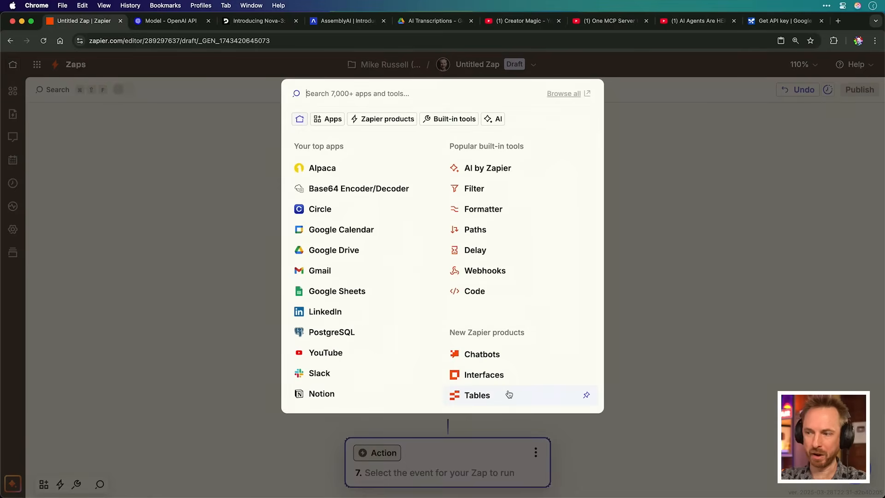
Add a Zapier Tables step and fill the AI Transcript Benchmarks record fields.
click(477, 395)
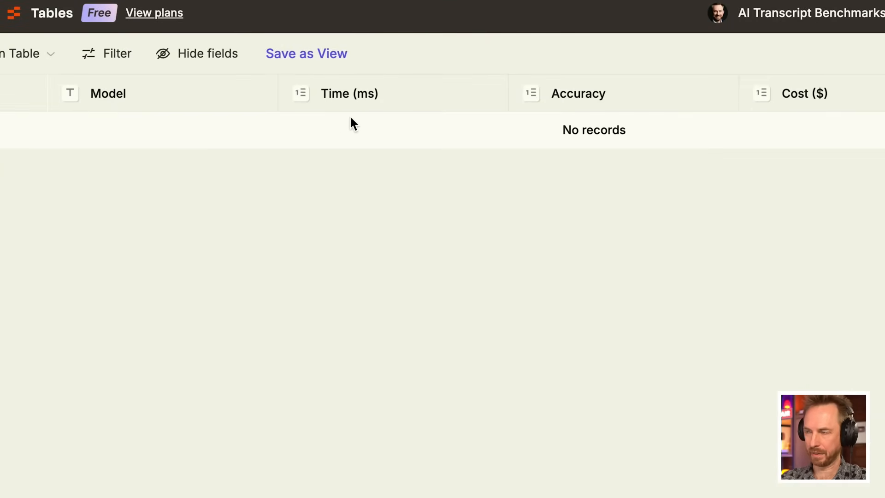
mouse_move(676, 135)
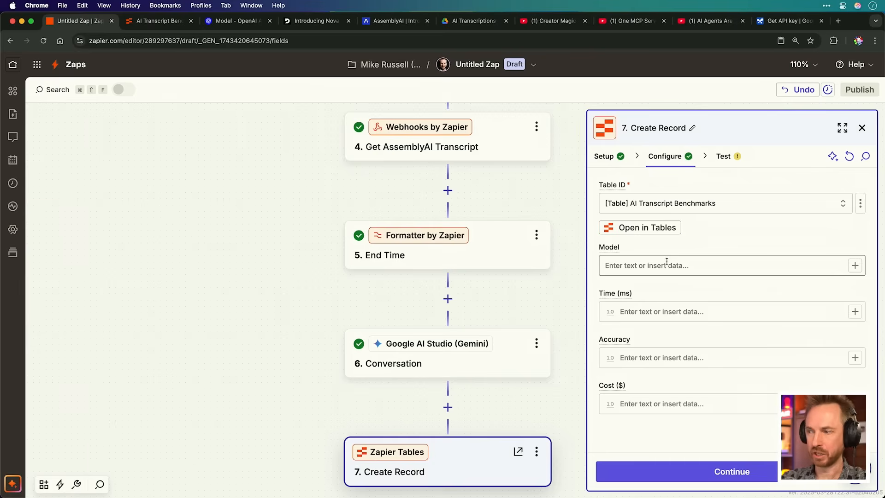
mouse_move(652, 312)
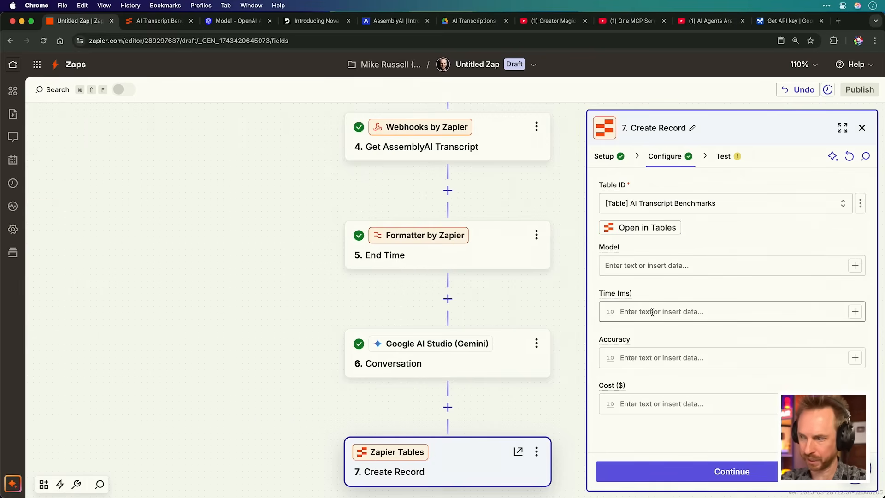
click(731, 471)
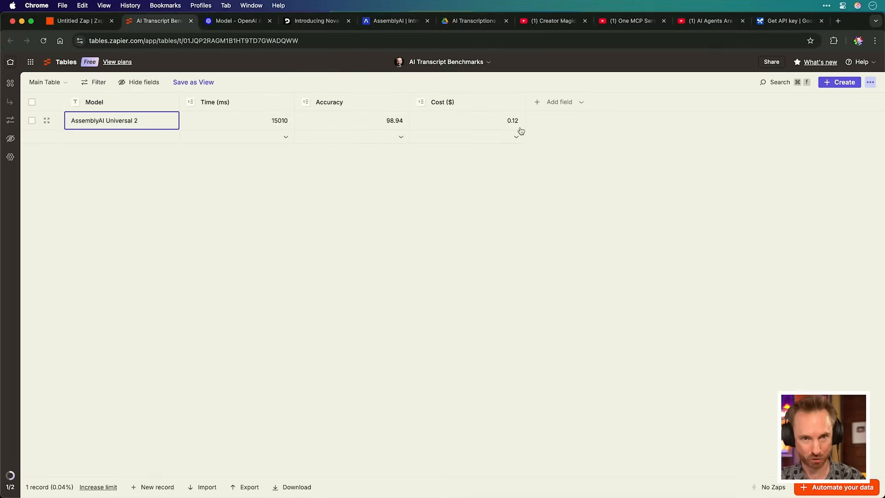
Return to the Zap editor and insert a step after Call AssemblyAI Universal 2.
click(77, 20)
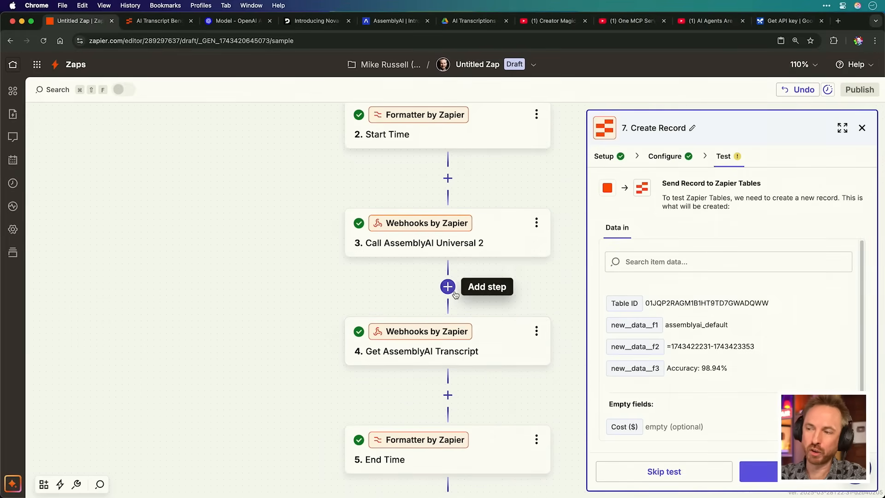
click(447, 287)
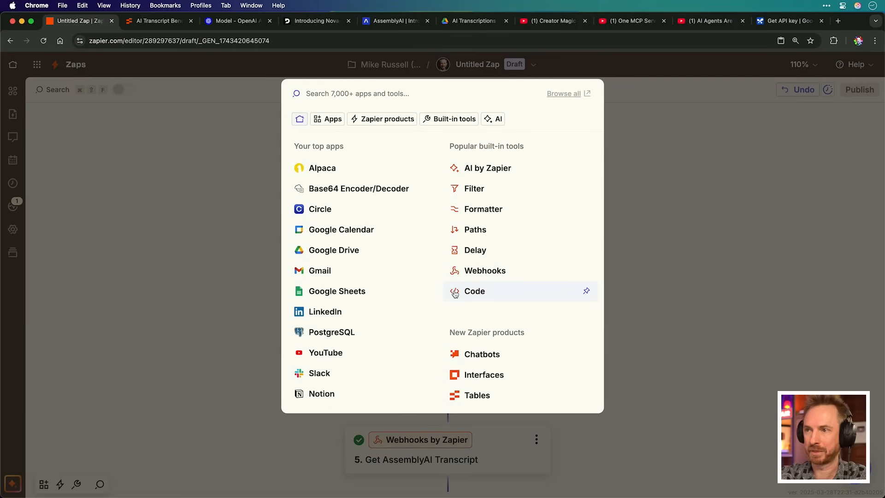
Add a ChatGPT (OpenAI) step and search for its transcription events.
text(openai)
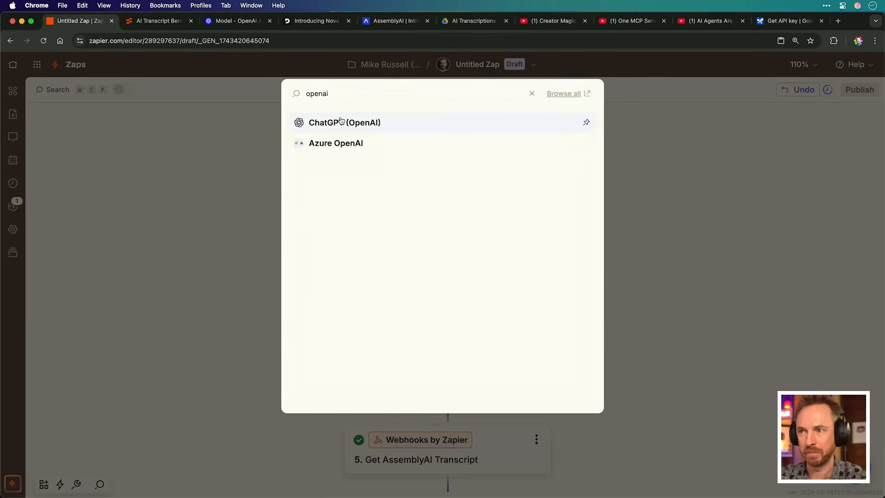
click(345, 122)
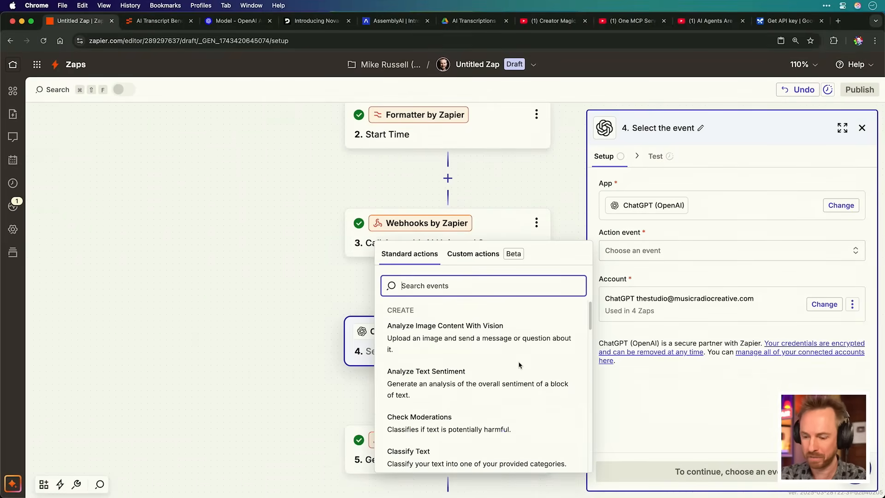
text(tran)
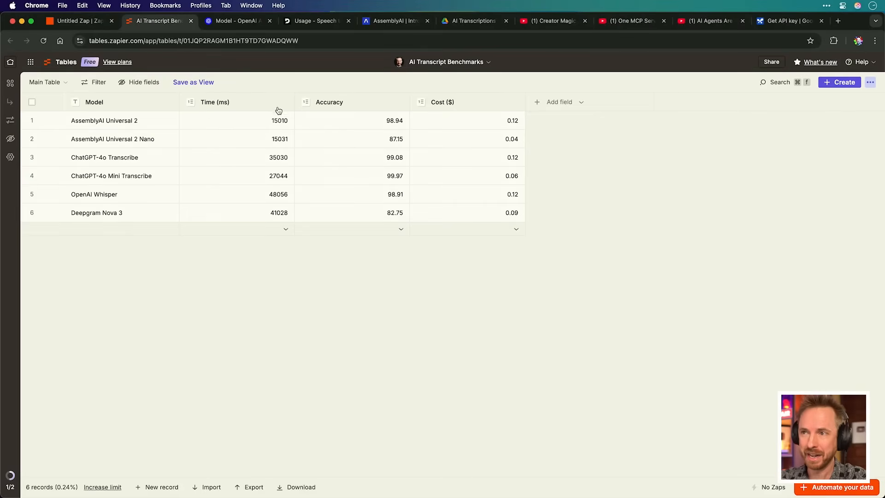
Sort the benchmarks table by Time (ms) in ascending order.
click(236, 102)
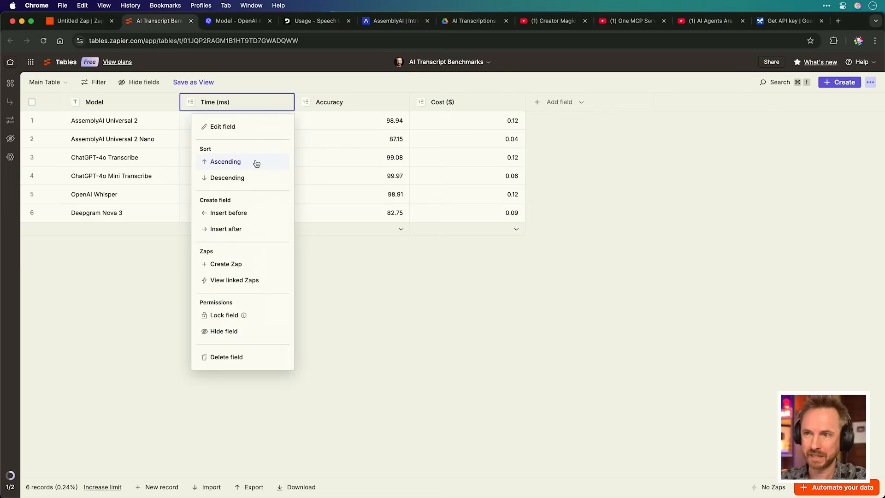
click(224, 161)
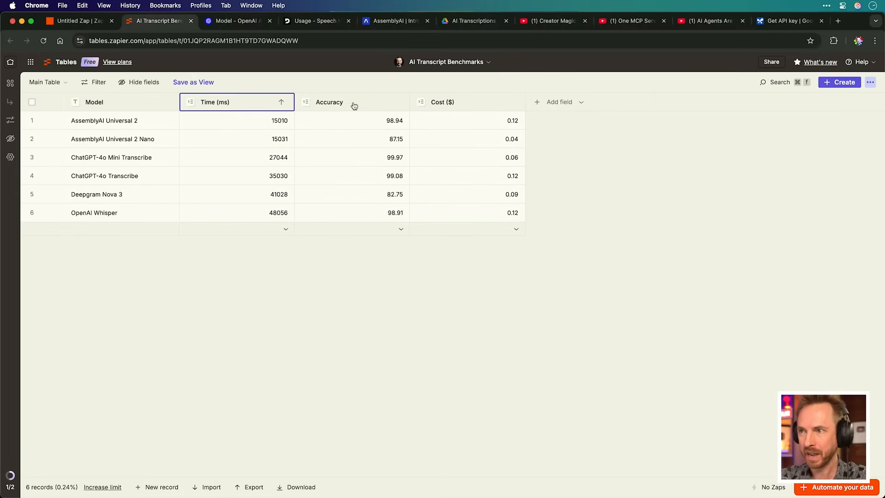
Sort the benchmark table by Accuracy ascending, Deepgram Nova 3 lowest.
click(329, 103)
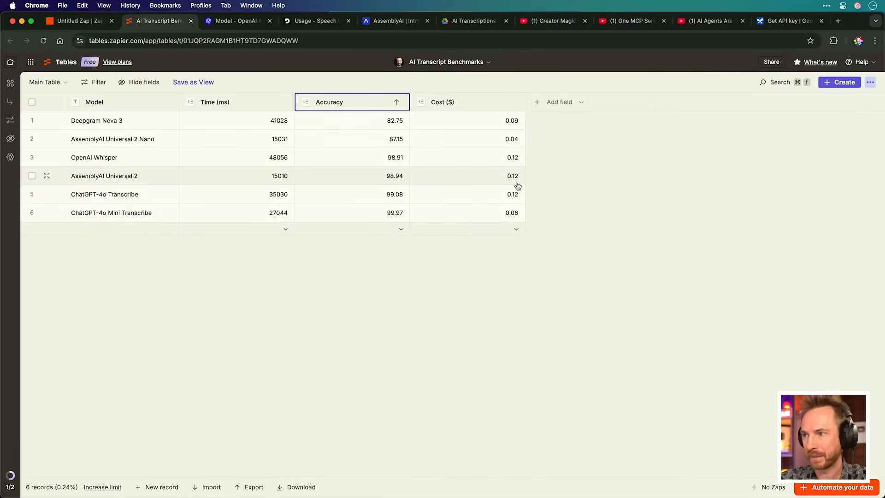
mouse_move(146, 202)
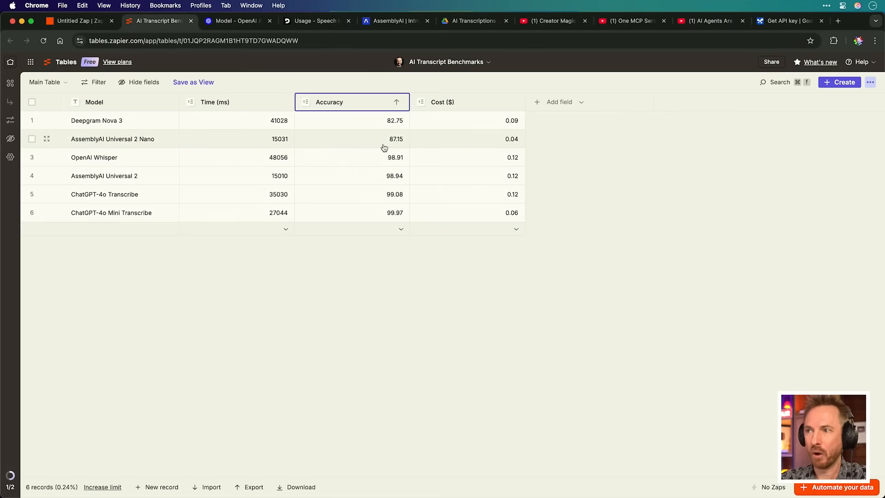
mouse_move(139, 139)
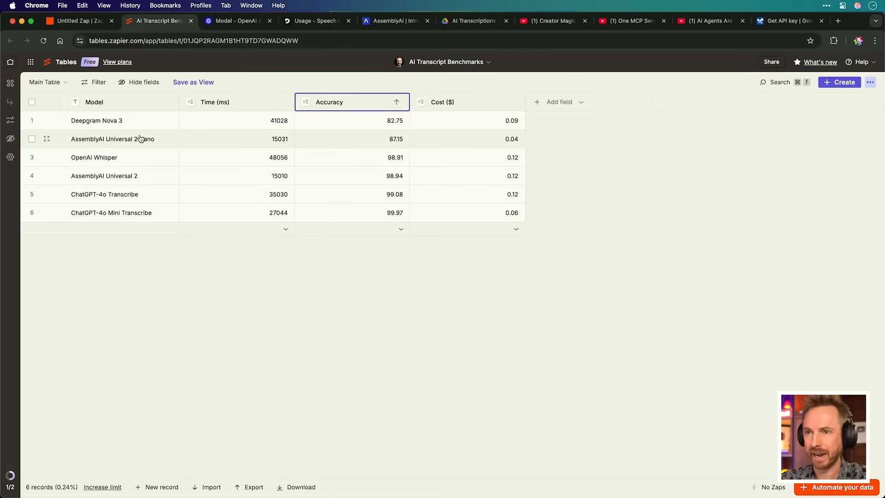
mouse_move(98, 132)
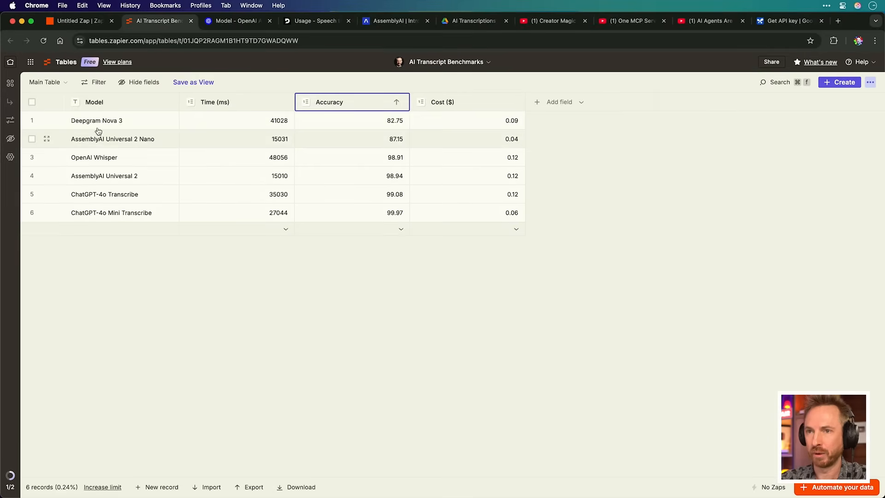
mouse_move(371, 131)
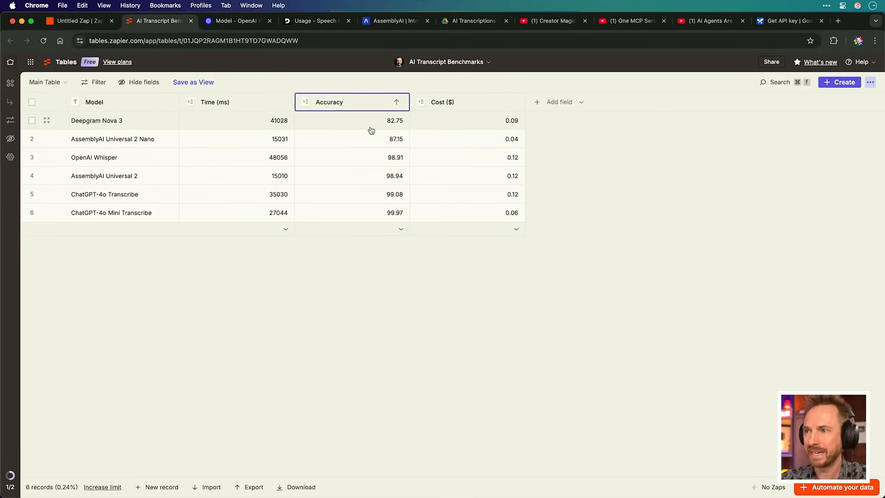
key(cmd+plus)
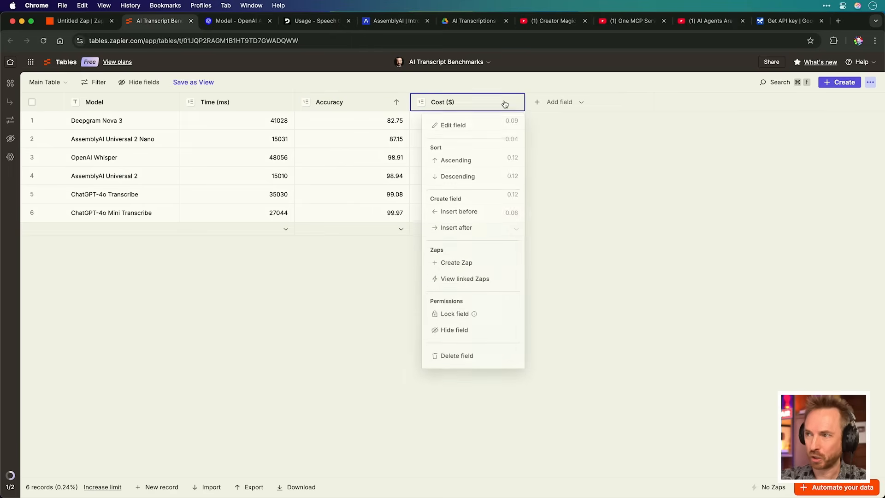
Sort records by Cost ($) ascending, AssemblyAI Universal 2 Nano cheapest at $0.04.
click(456, 160)
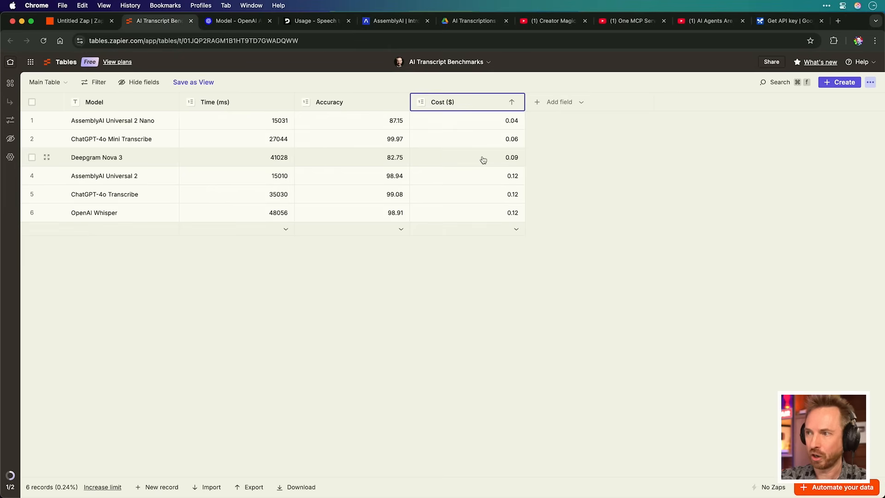
mouse_move(462, 219)
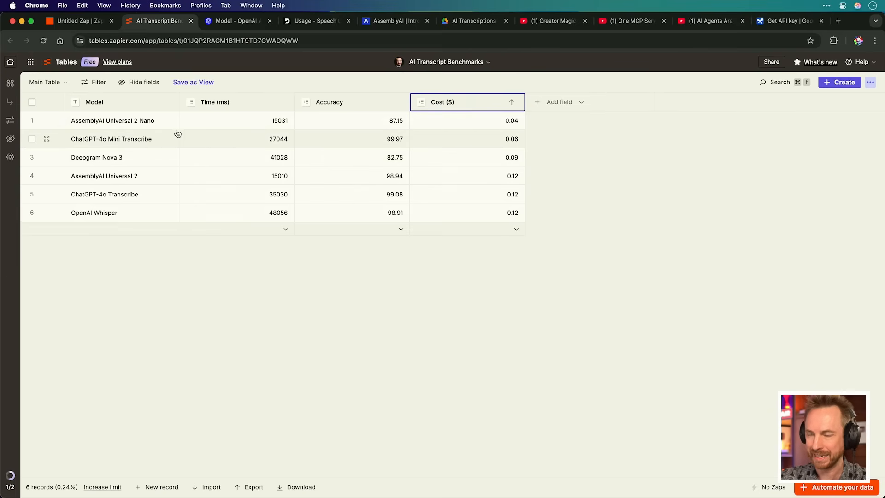
mouse_move(276, 134)
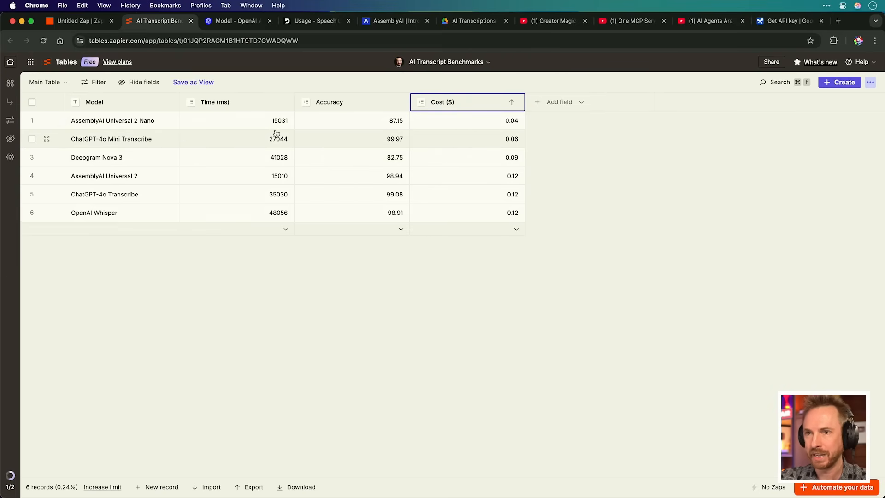